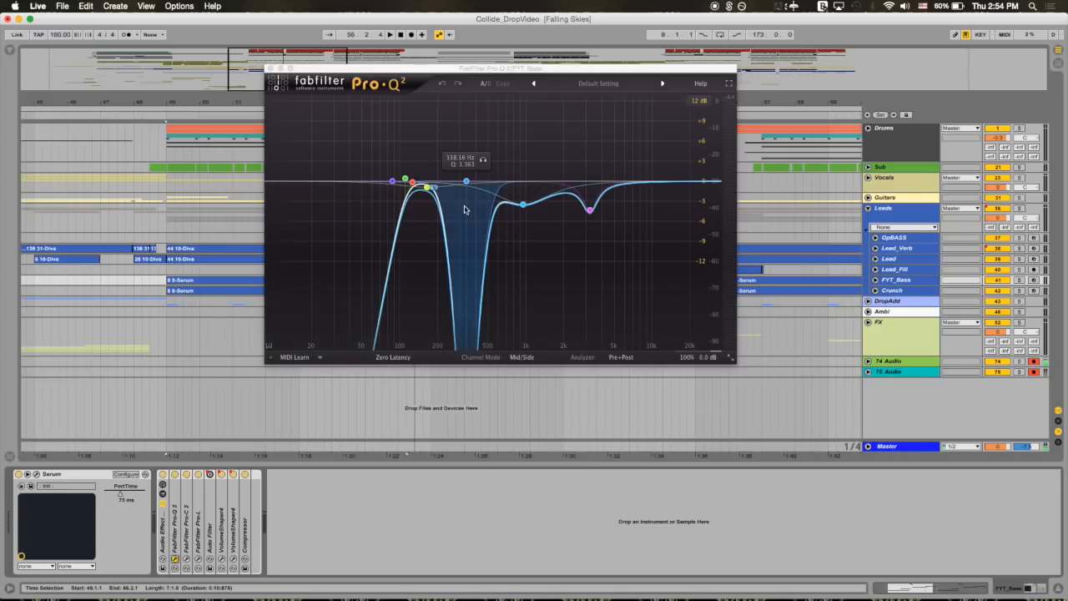
pyautogui.moveTo(470, 234)
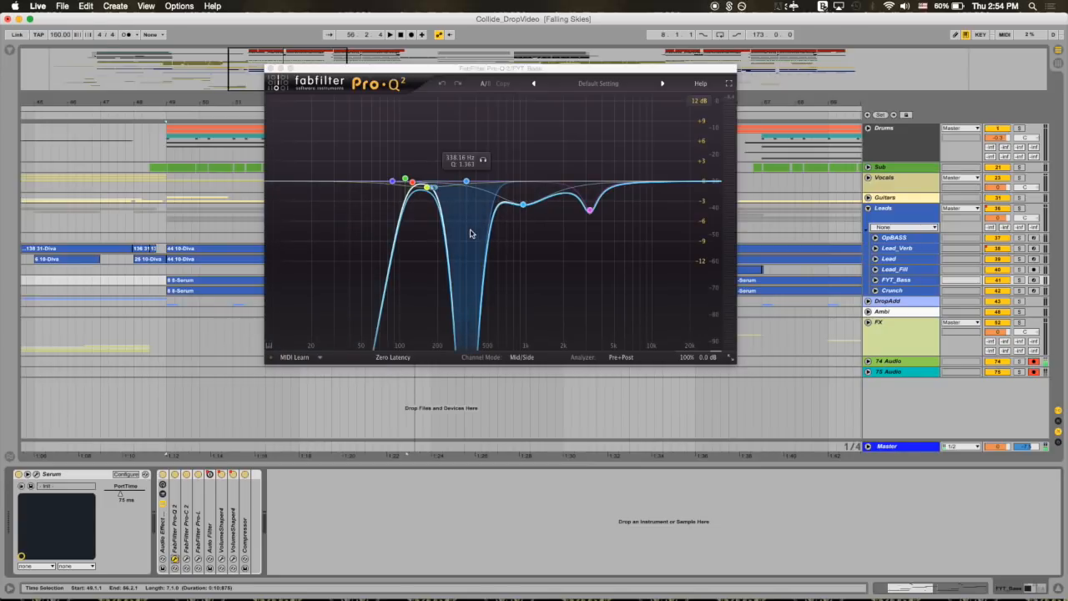